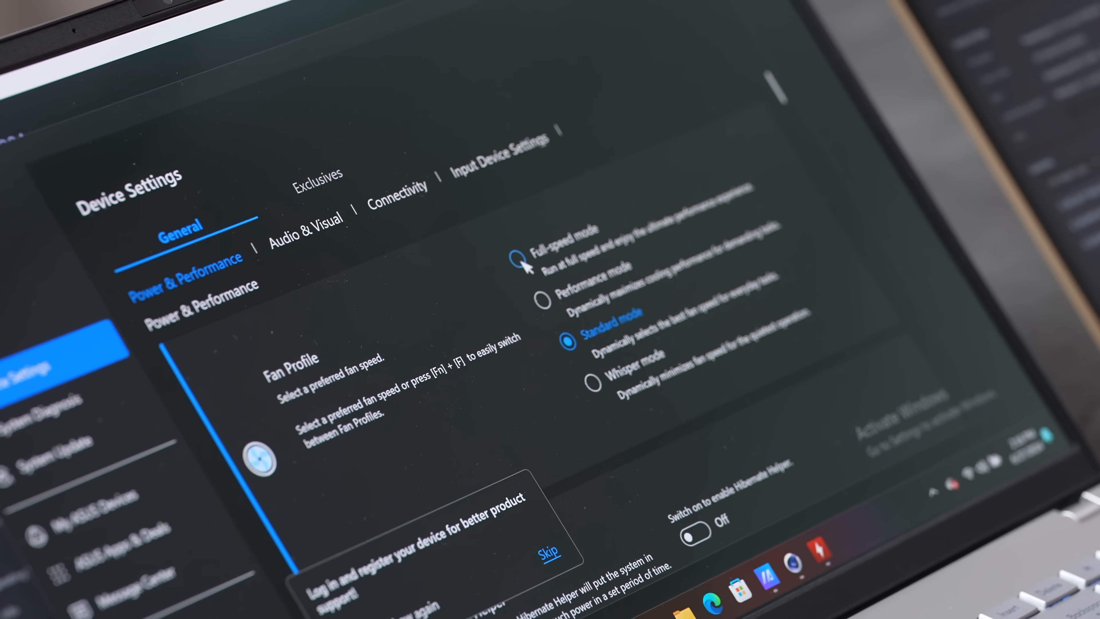
- Select Full-speed mode under Fan Profile in Power & Performance
left_click(515, 261)
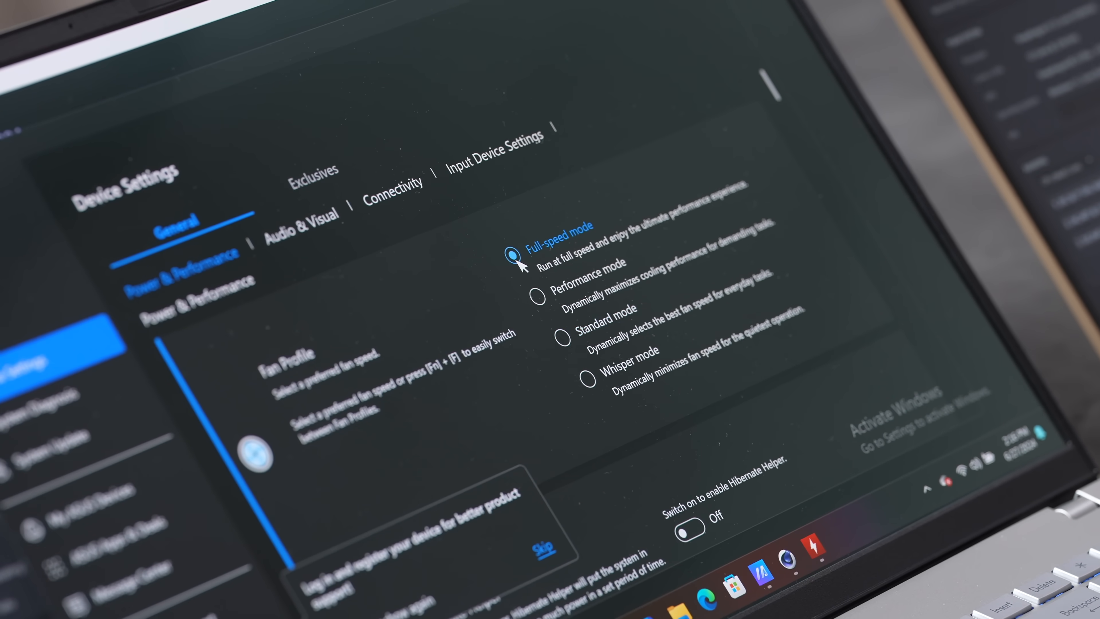